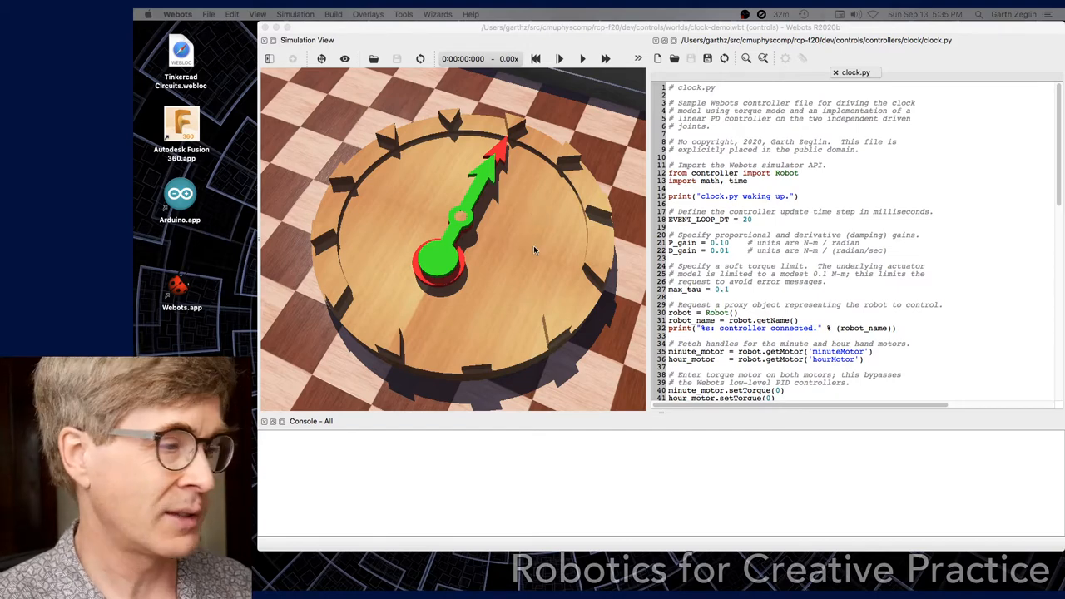
mouse_move(585, 59)
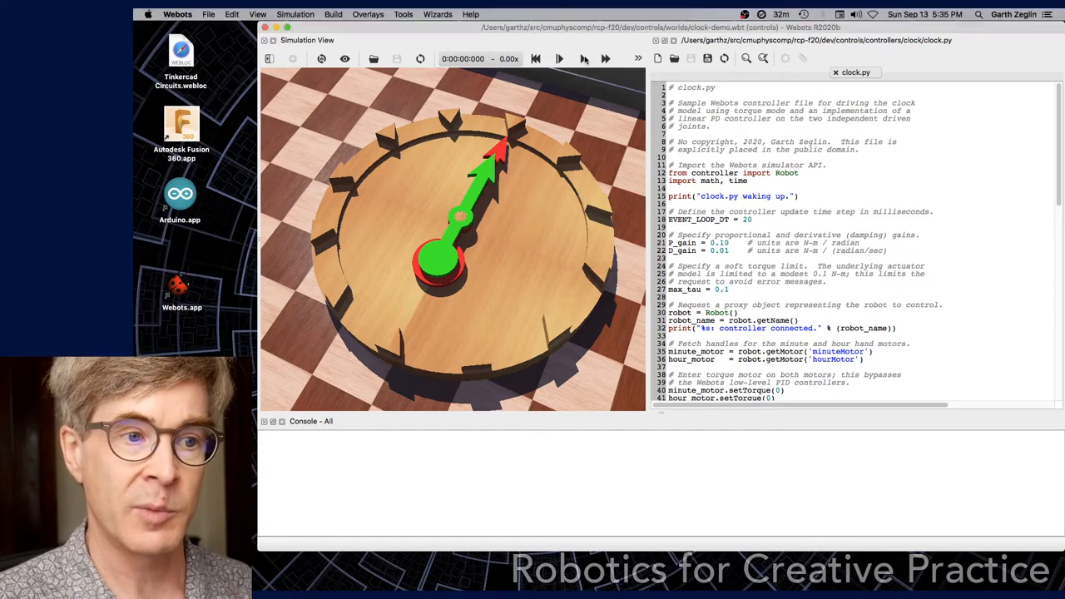
Step: Start the clock simulation with D_gain at 0.01
left_click(560, 58)
type("5")
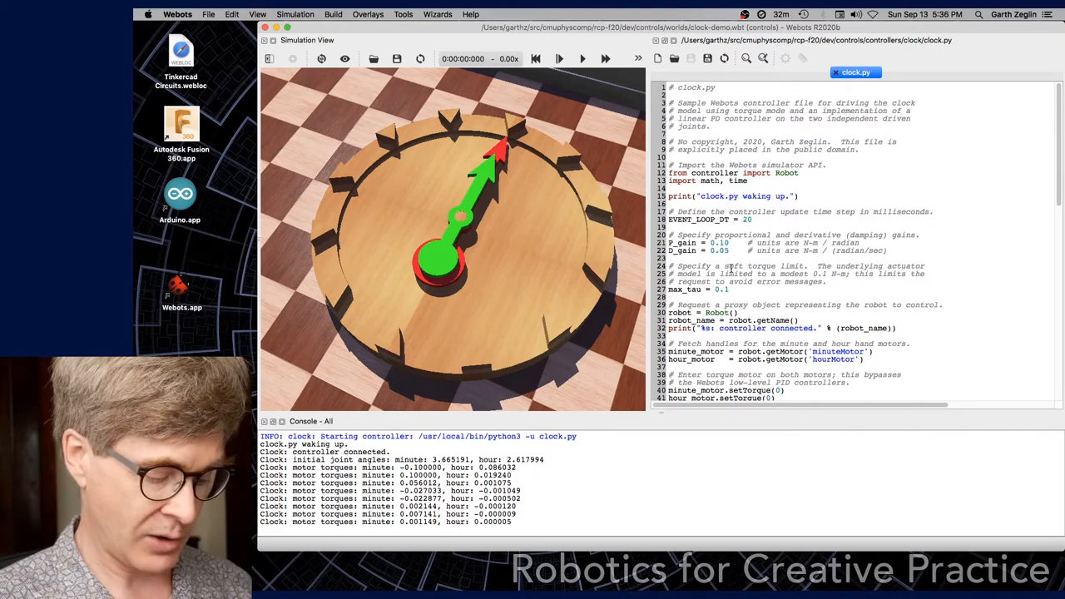
Step: Run the clock simulation again with D_gain at 0.05
left_click(582, 58)
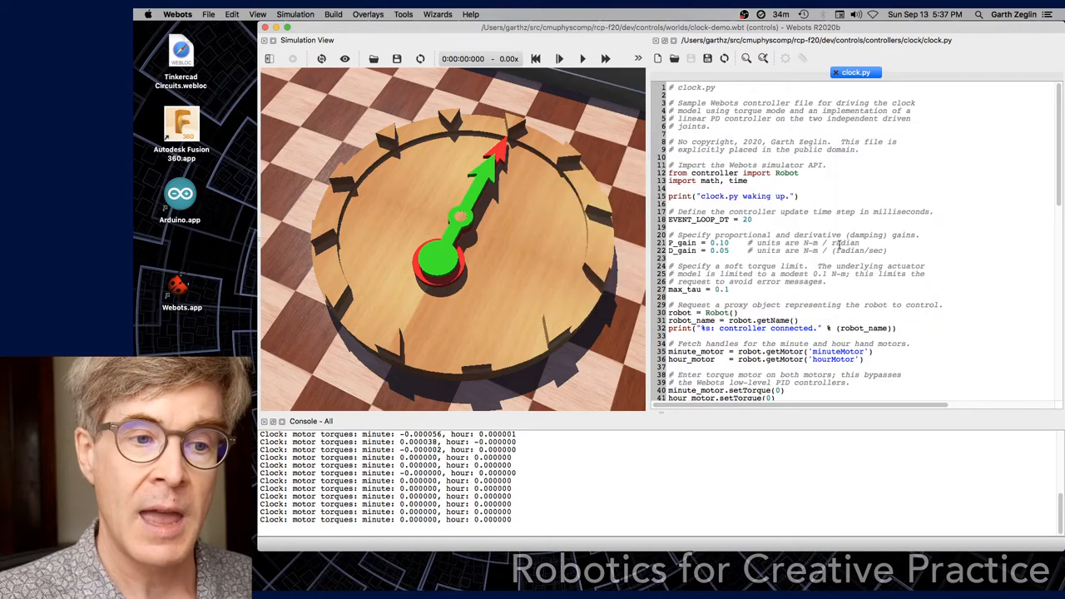
Step: Scroll clock.py down to the d_minute_dt and tau_minute torque calculation lines
scroll("down", 3)
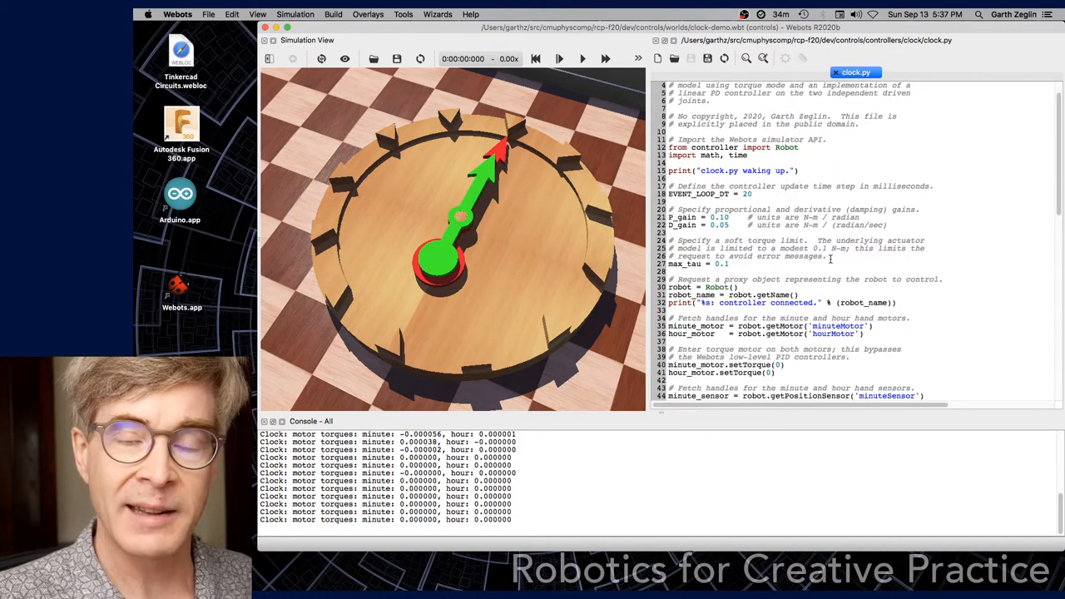
scroll("down", 3)
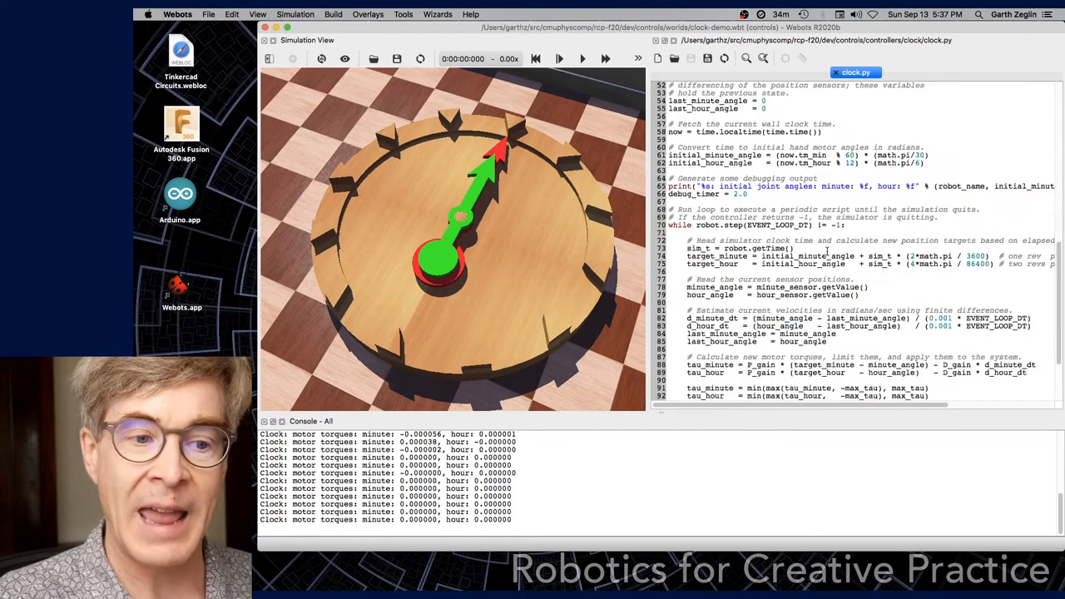
scroll("down", 3)
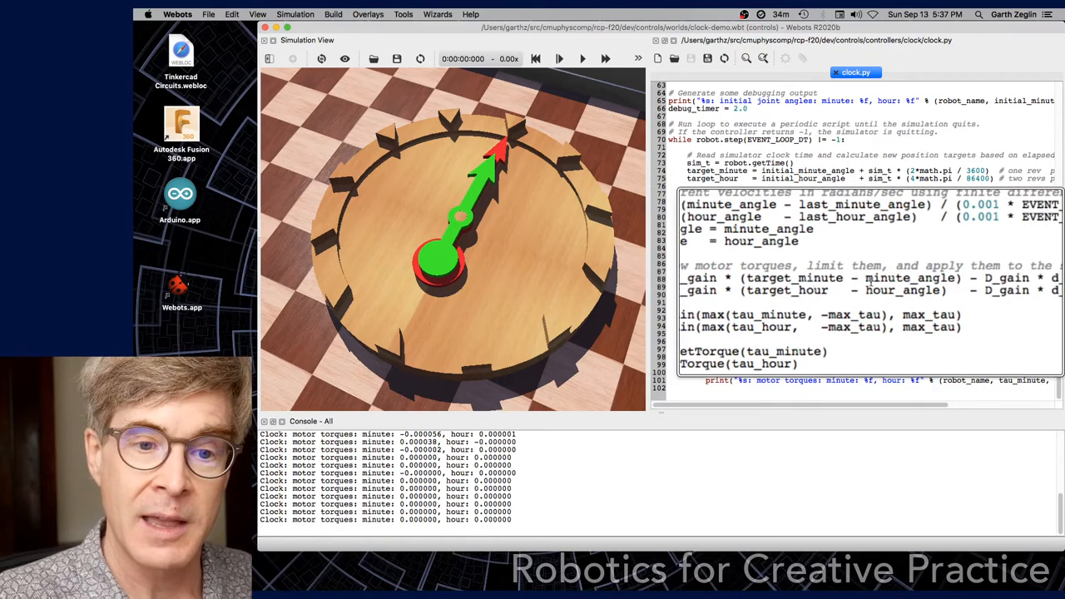
scroll("right", 3)
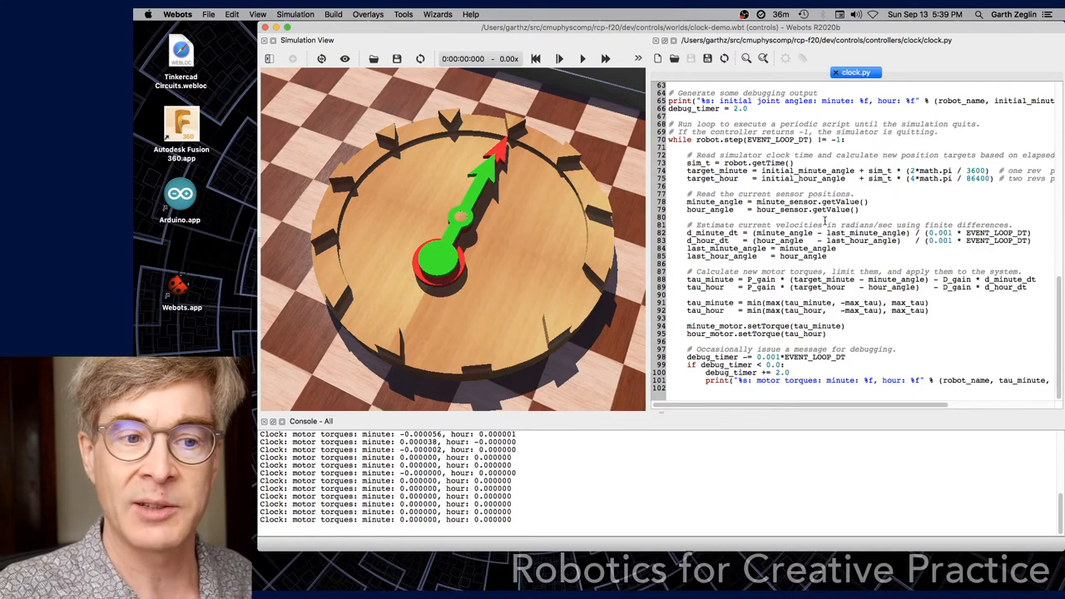
Step: Scroll up to the gains section and run the simulation in real time with D_gain 0.00
scroll("up", 3)
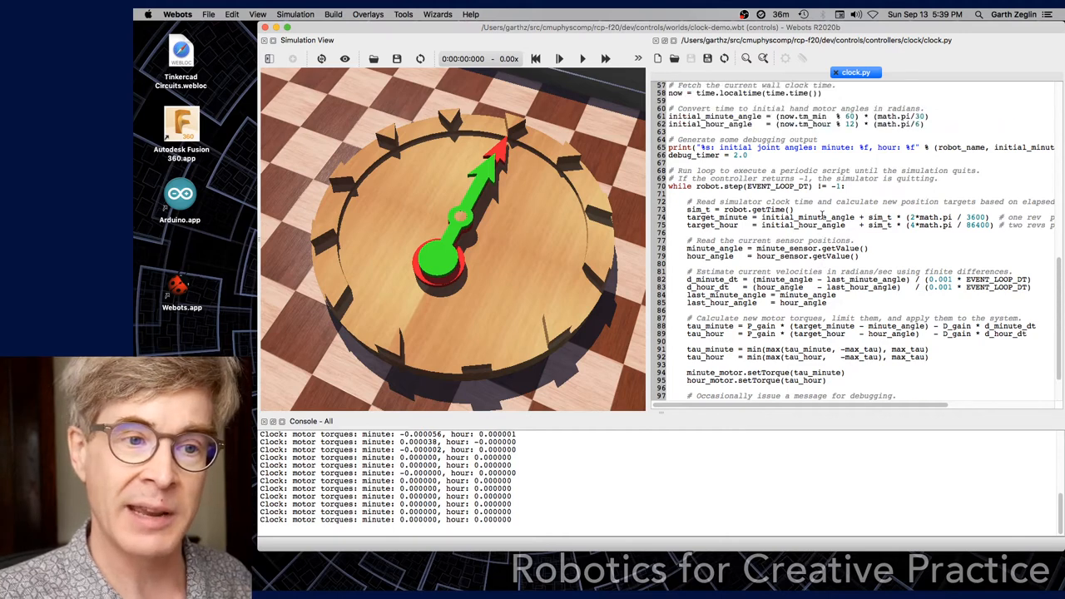
scroll("up", 3)
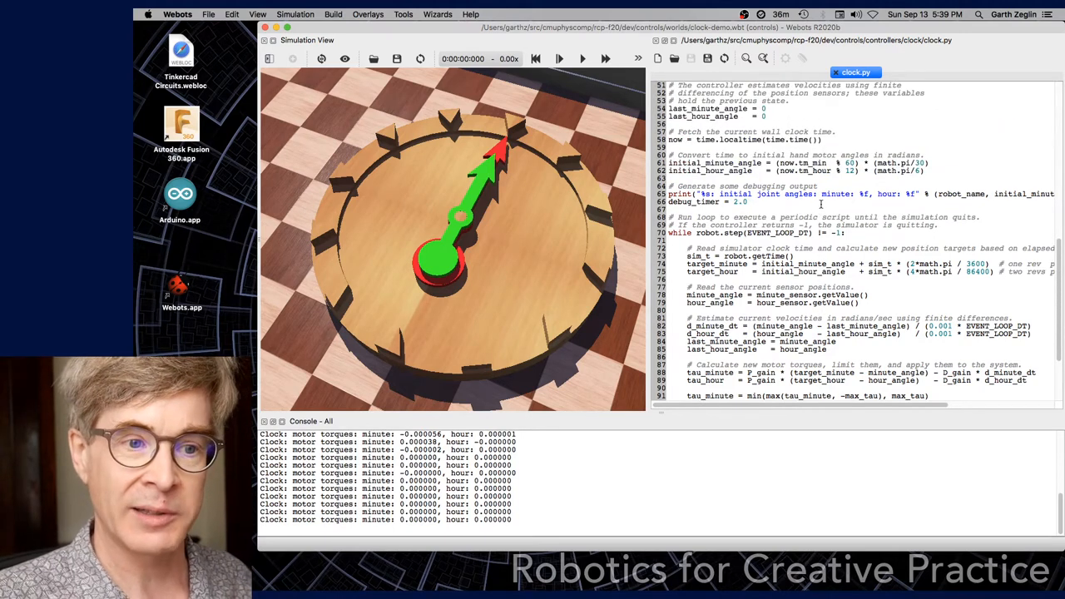
scroll("up", 3)
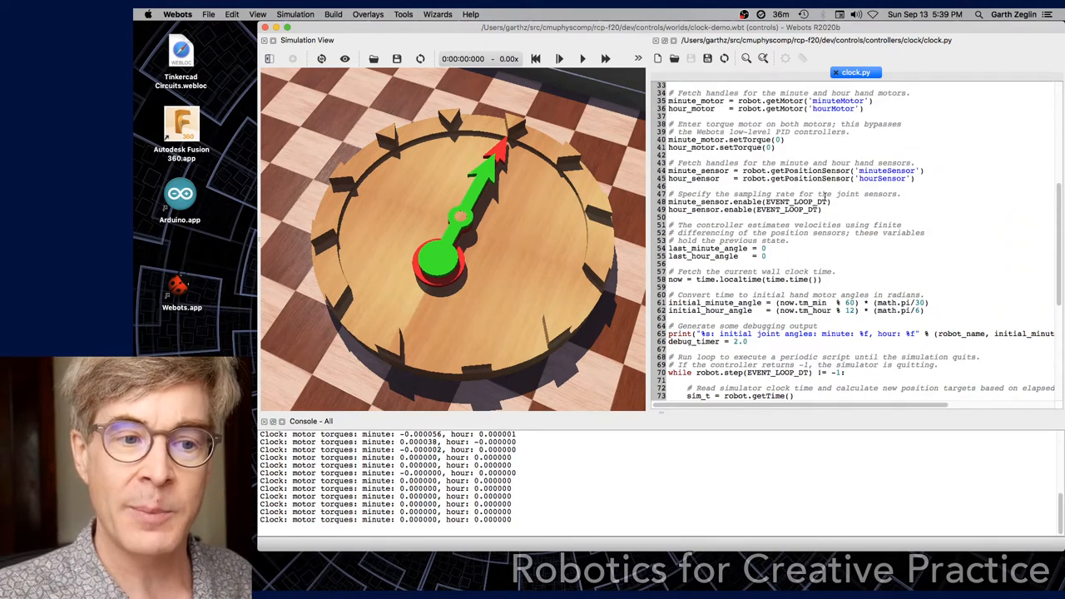
scroll("up", 3)
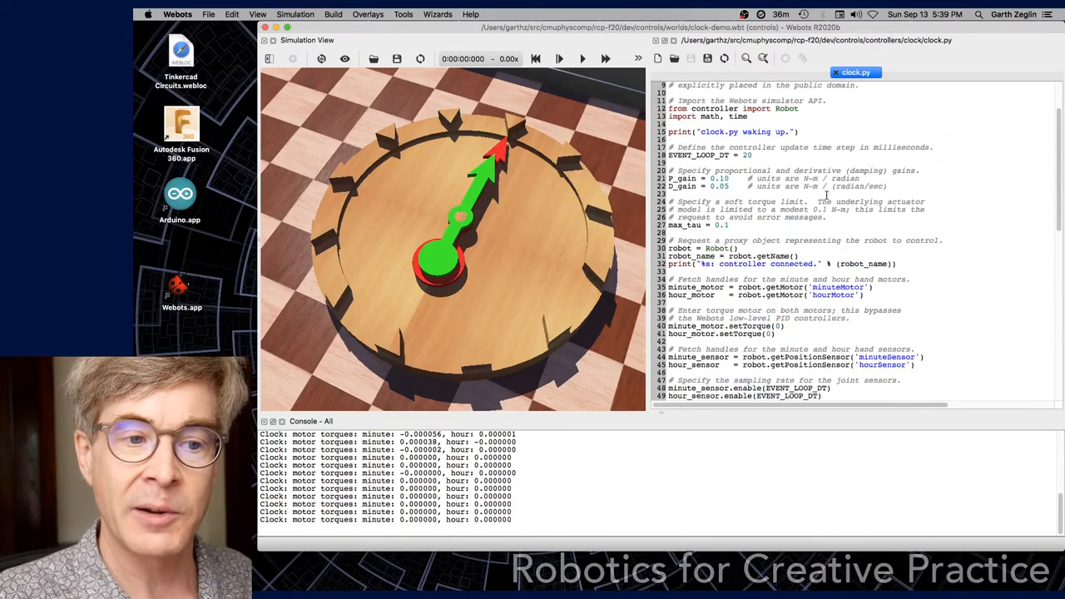
scroll("up", 3)
type("0")
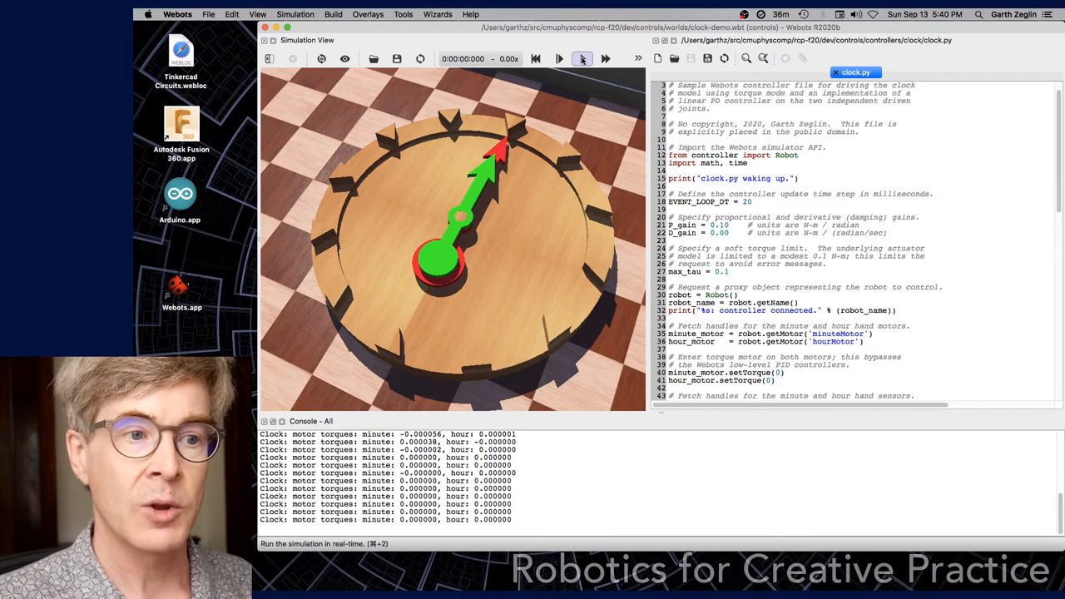
left_click(582, 58)
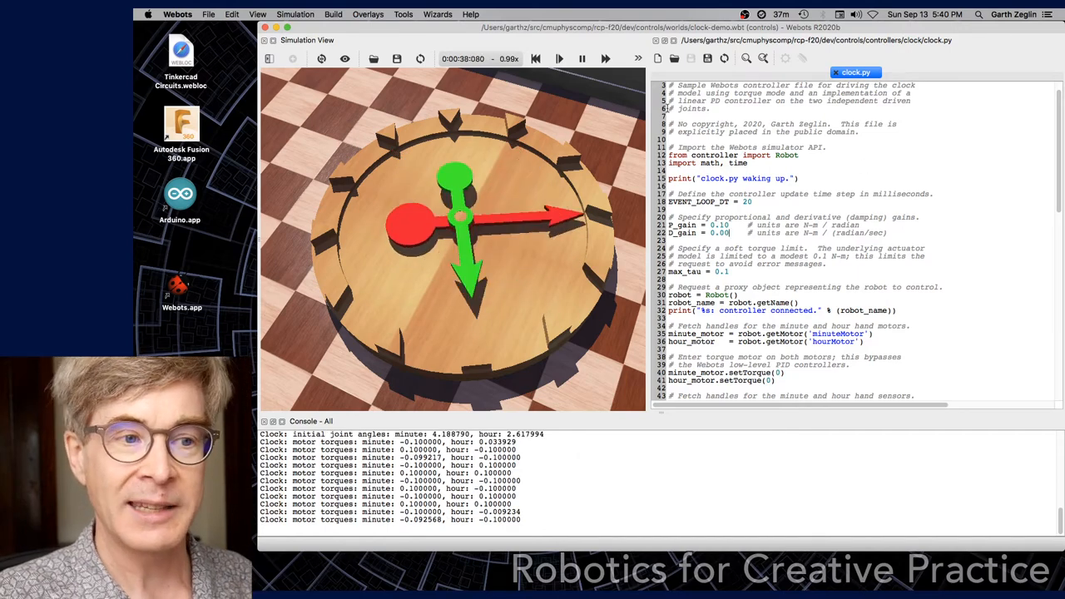
Step: Reset the clock simulation to its starting state
left_click(536, 58)
type("1")
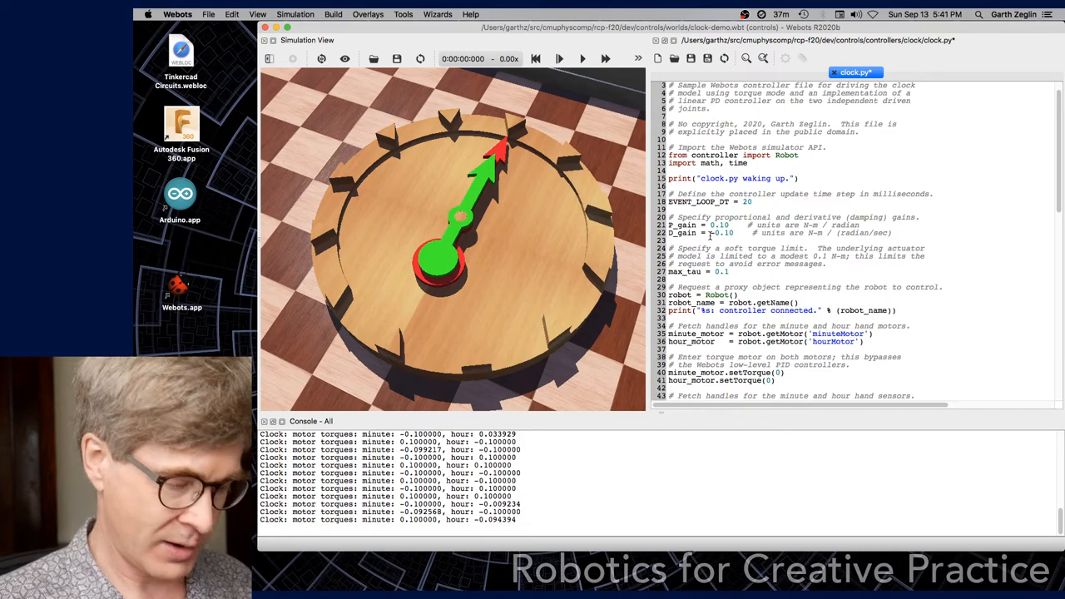
mouse_move(582, 58)
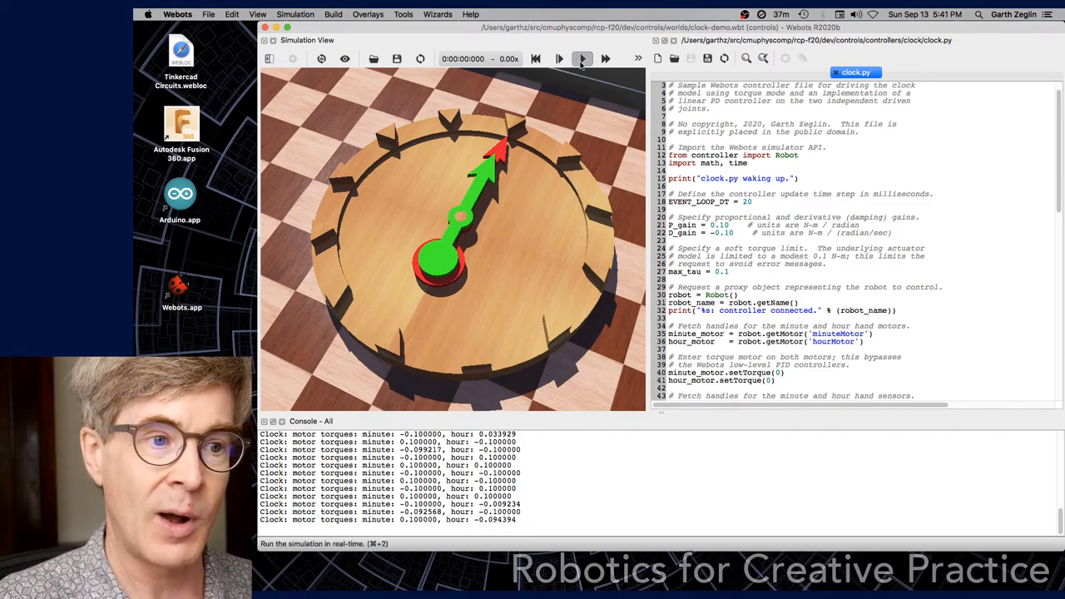
Step: Run the clock simulation in real time with D_gain at -0.10
left_click(581, 58)
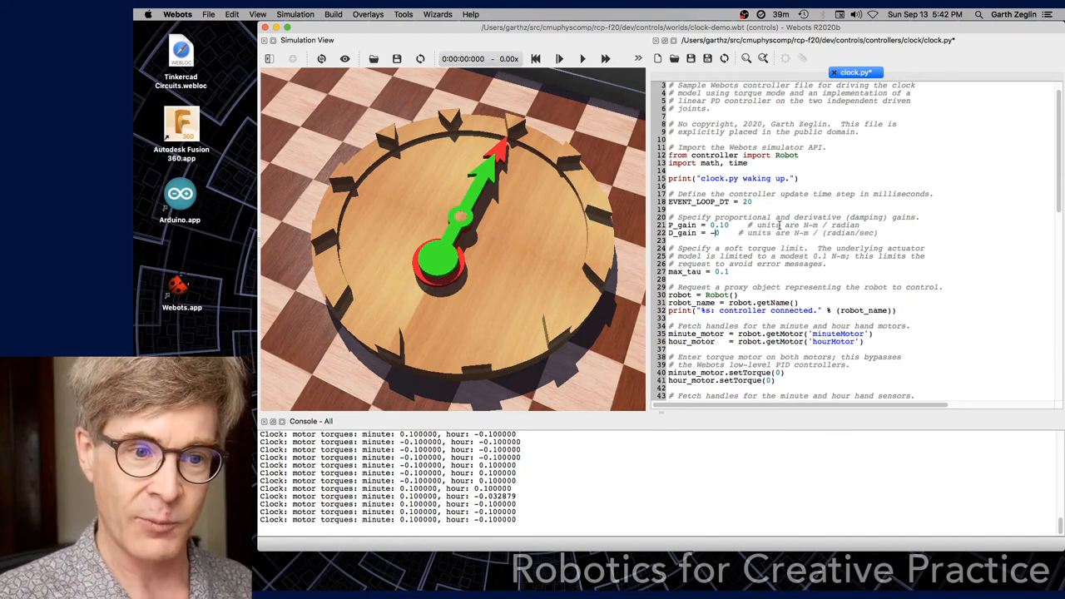
Step: Enter 0.20 as D_gain and run the simulation in real time
type("0.20")
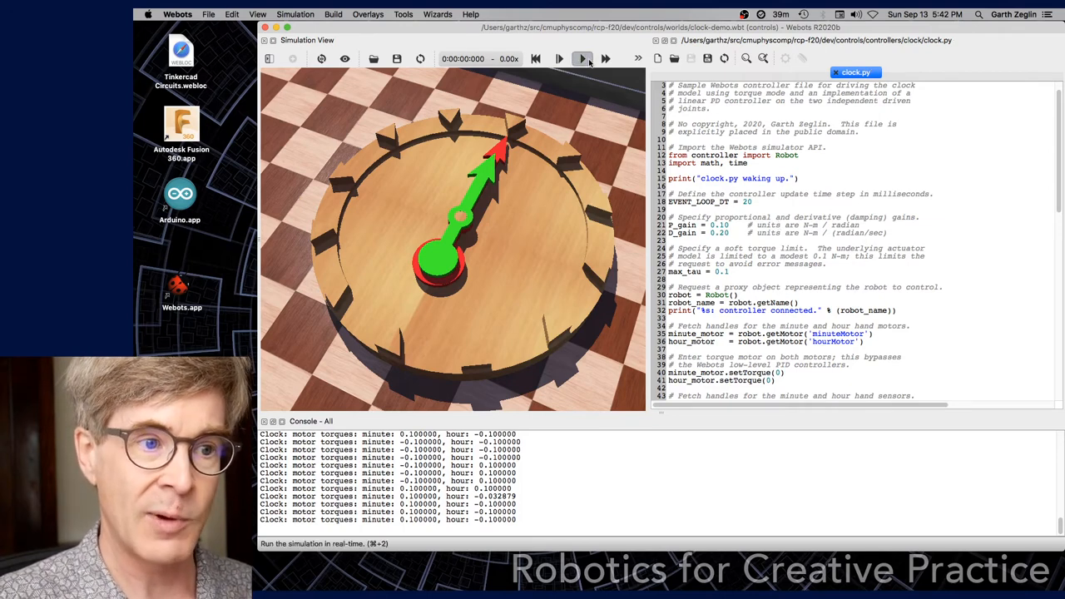
left_click(582, 59)
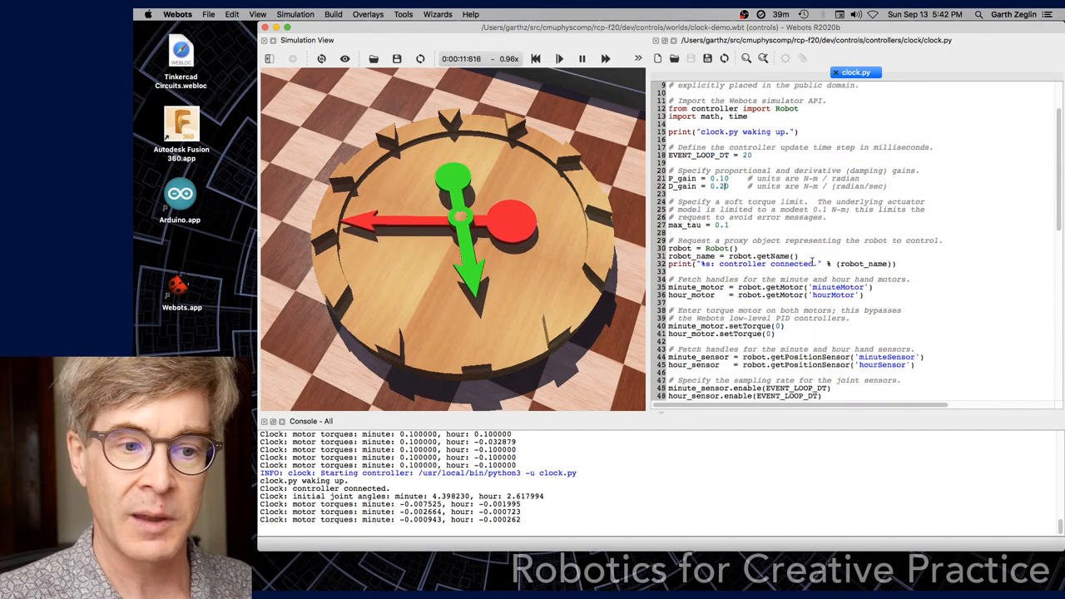
scroll("down", 3)
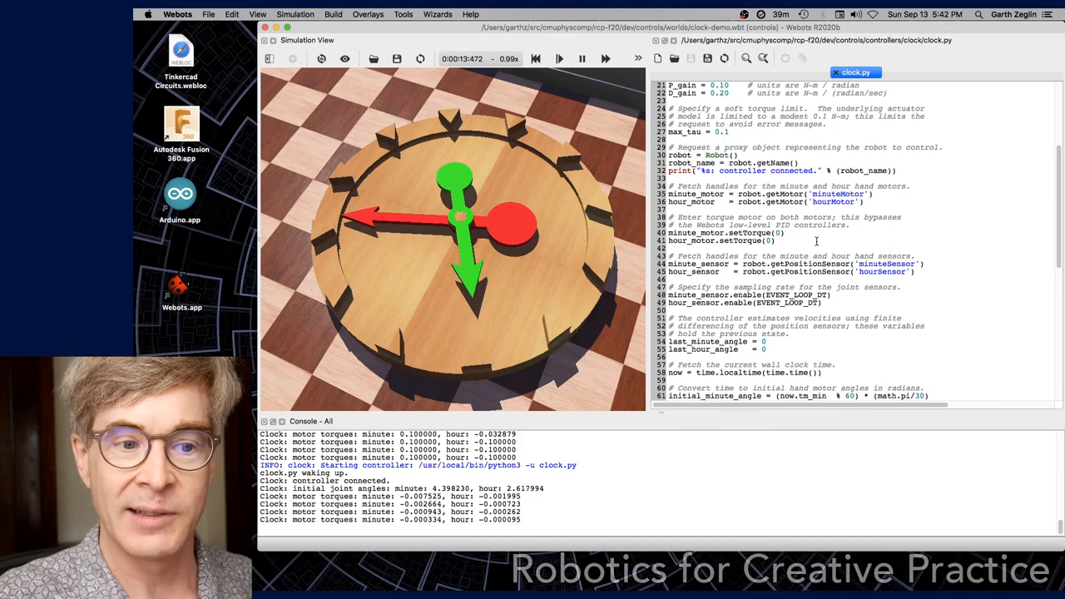